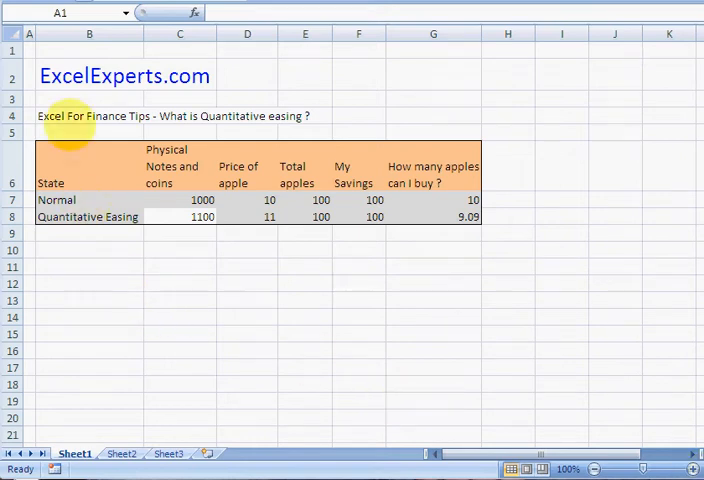
- Follow the ExcelExperts.com hyperlink in the sheet to launch the blog post in the browser
{"action": "left_click", "coordinate": [90, 116]}
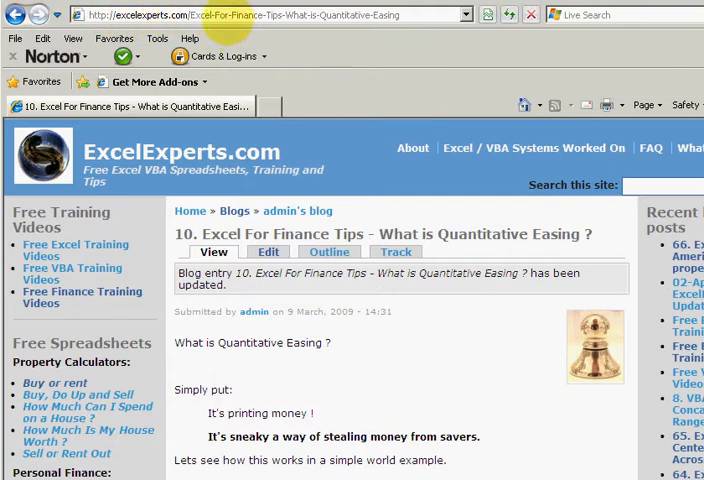
- Scroll through the blog's explanation of quantitative easing as printing money
{"action": "left_click", "coordinate": [660, 184]}
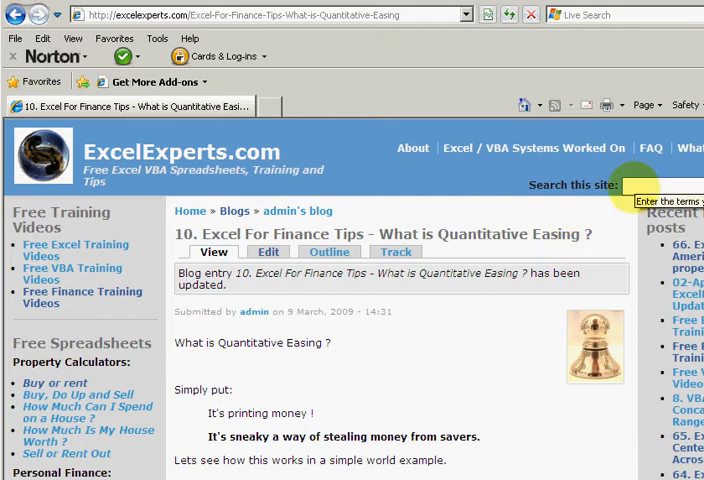
{"action": "mouse_move", "coordinate": [264, 392]}
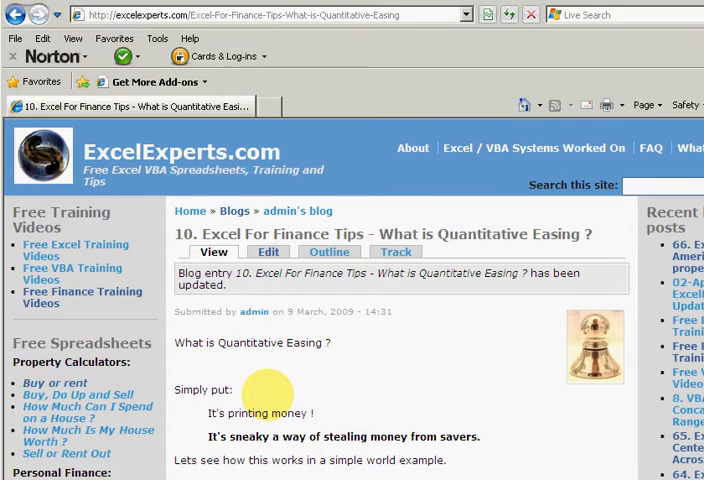
{"action": "scroll", "scroll_direction": "down", "scroll_amount": 3}
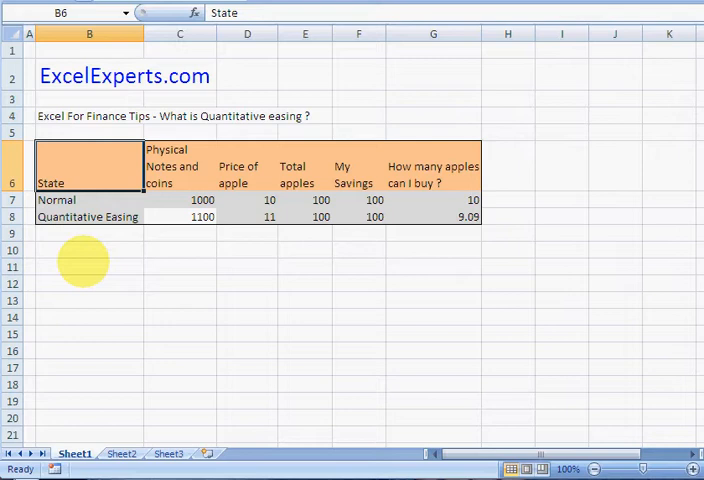
{"action": "left_click", "coordinate": [90, 200]}
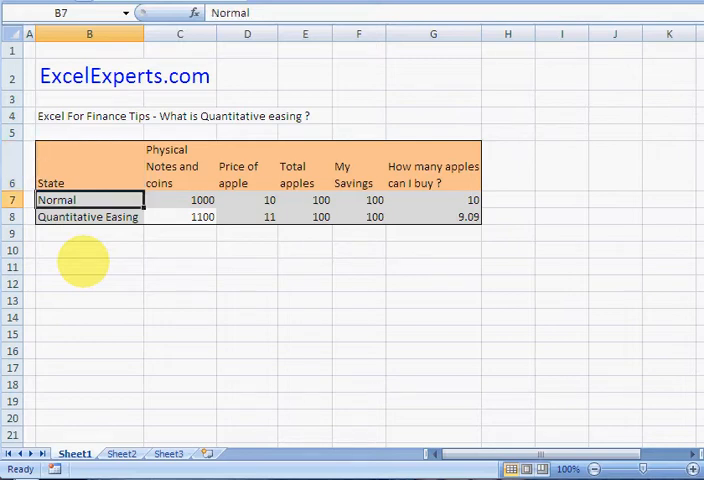
{"action": "left_click", "coordinate": [180, 200]}
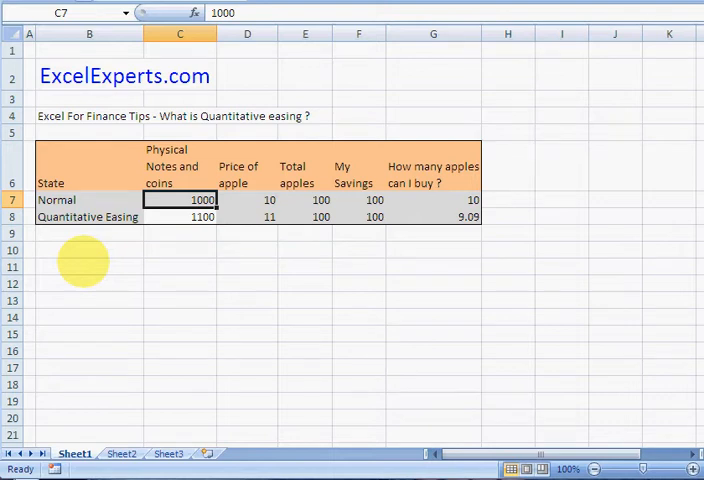
{"action": "left_click", "coordinate": [248, 200]}
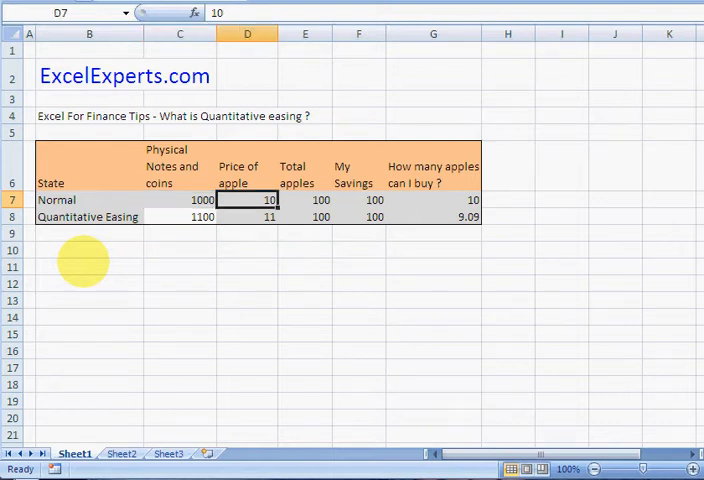
{"action": "left_click", "coordinate": [180, 164]}
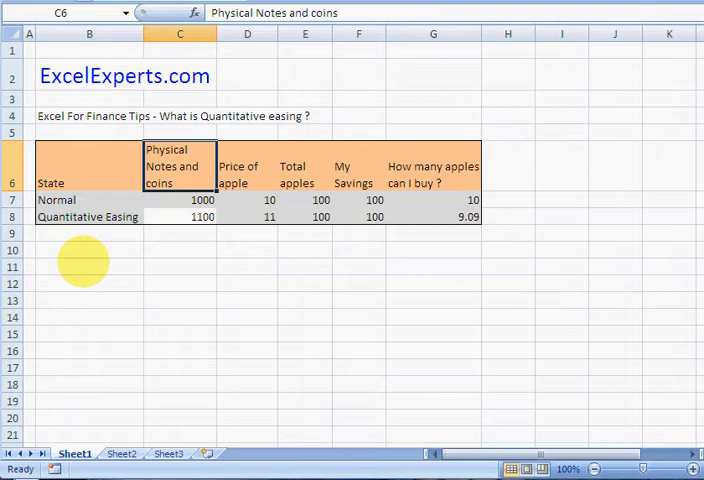
{"action": "left_click", "coordinate": [180, 200]}
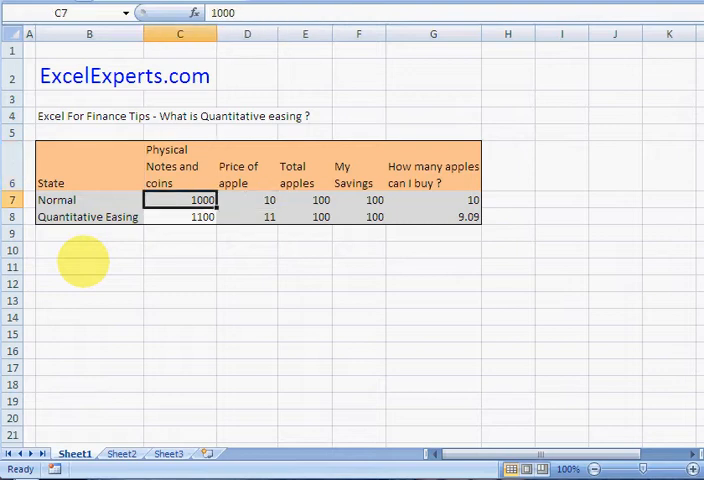
{"action": "left_click", "coordinate": [248, 200]}
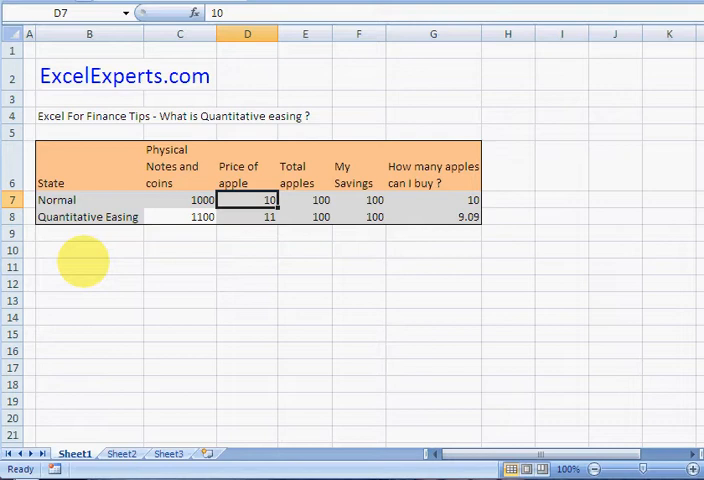
{"action": "left_click", "coordinate": [304, 200]}
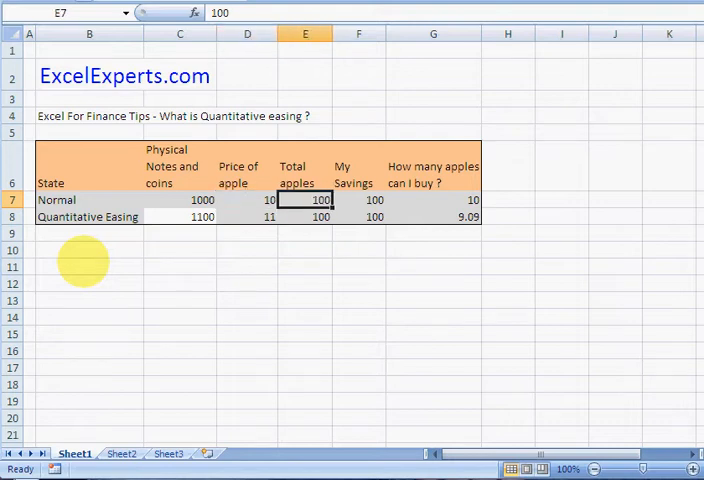
{"action": "left_click", "coordinate": [180, 200]}
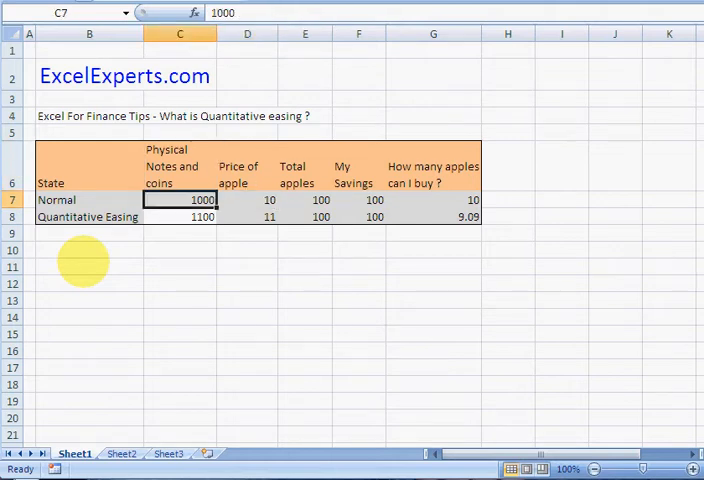
{"action": "left_click_drag", "start_coordinate": [248, 200], "coordinate": [304, 200]}
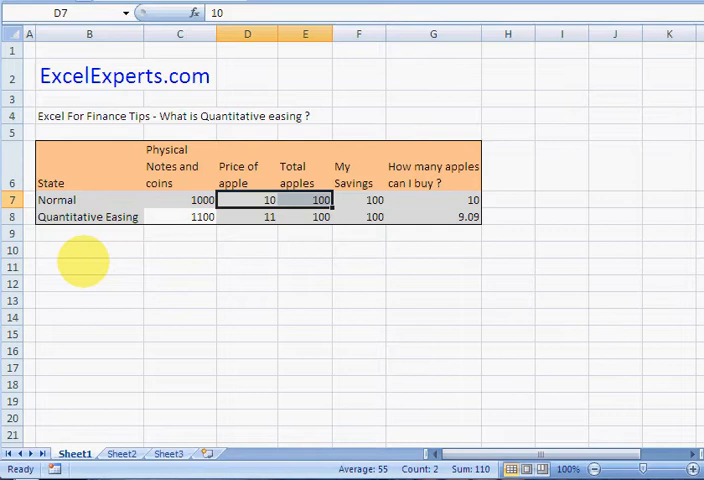
{"action": "left_click", "coordinate": [304, 200]}
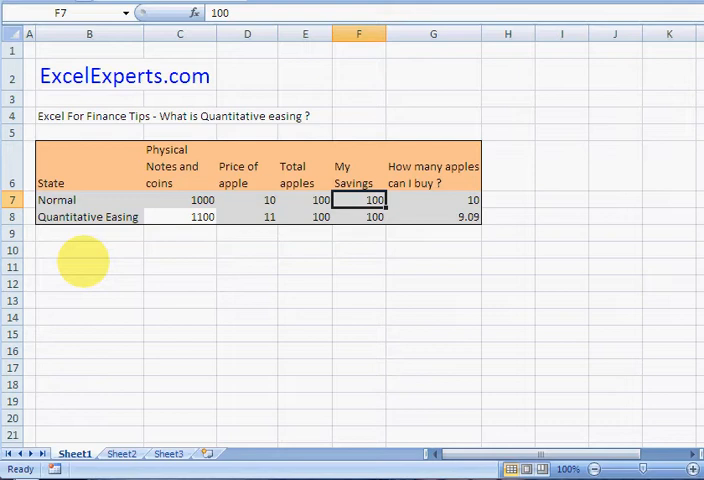
{"action": "left_click", "coordinate": [434, 200]}
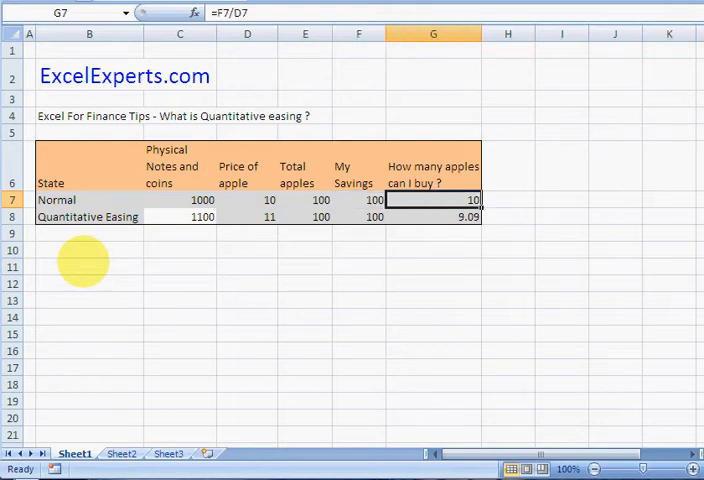
{"action": "double_click", "coordinate": [434, 200]}
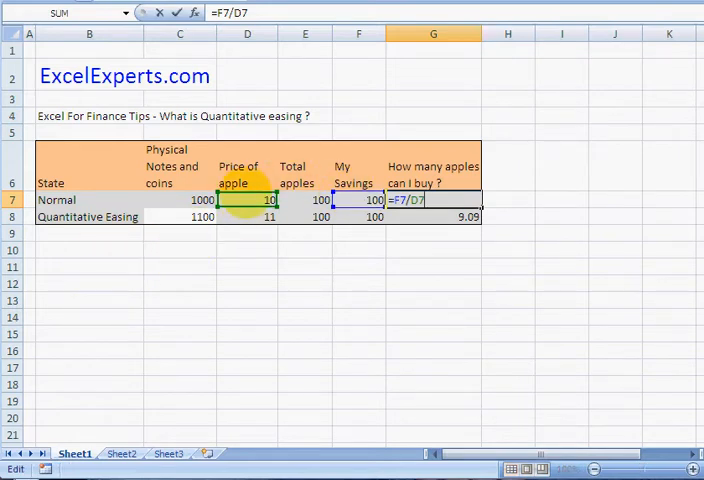
{"action": "key", "text": "Return"}
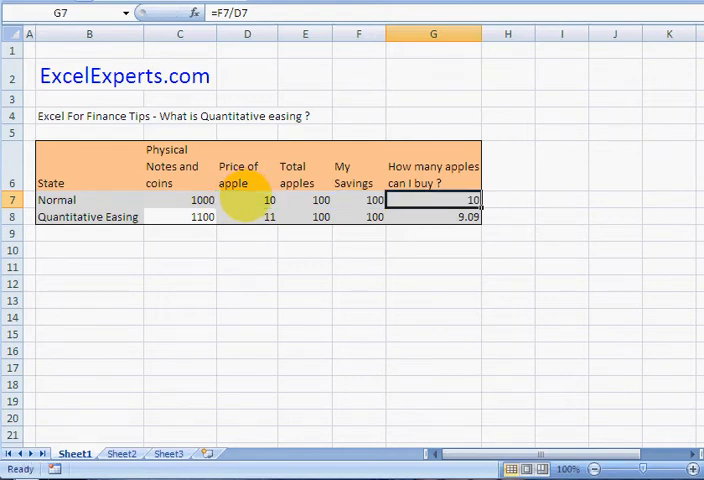
{"action": "left_click", "coordinate": [180, 216]}
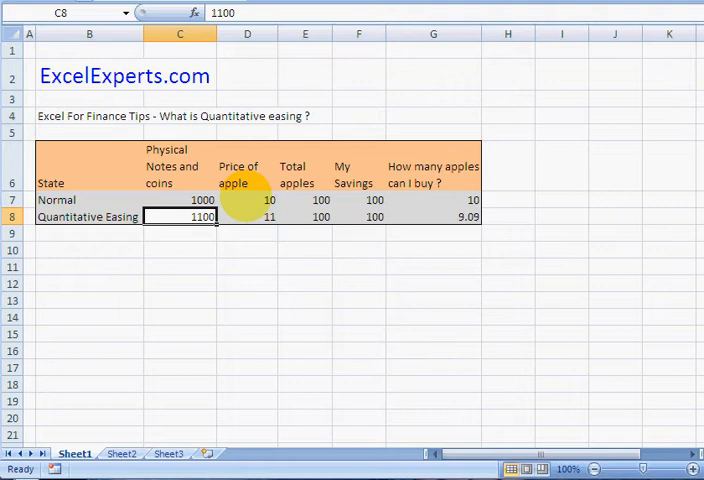
{"action": "left_click", "coordinate": [180, 200]}
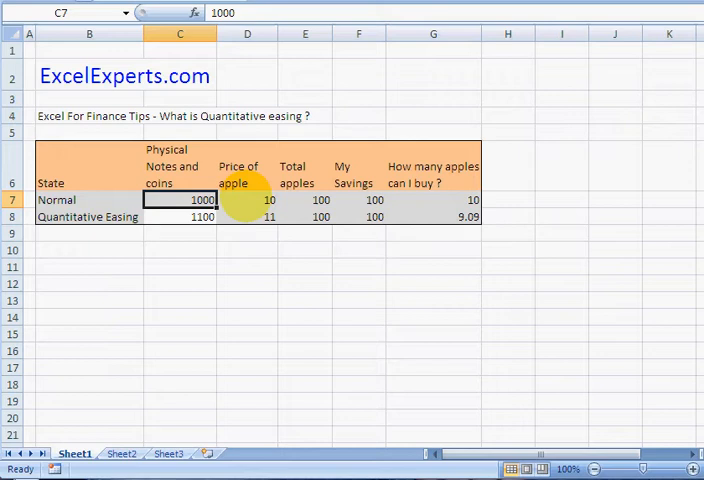
{"action": "left_click", "coordinate": [248, 216]}
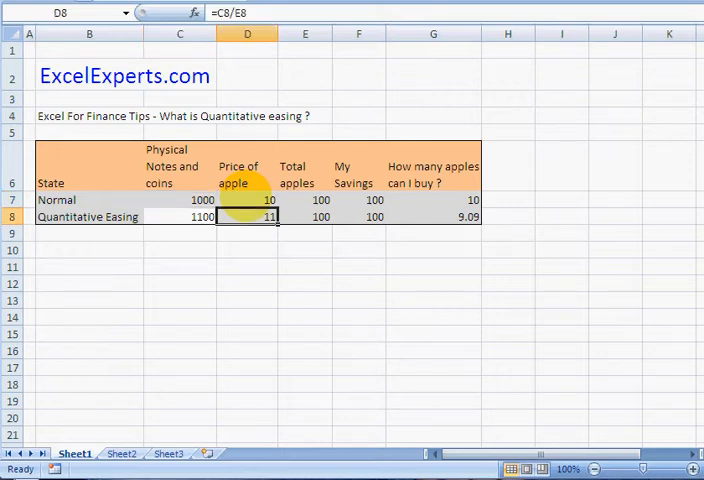
{"action": "left_click", "coordinate": [304, 216]}
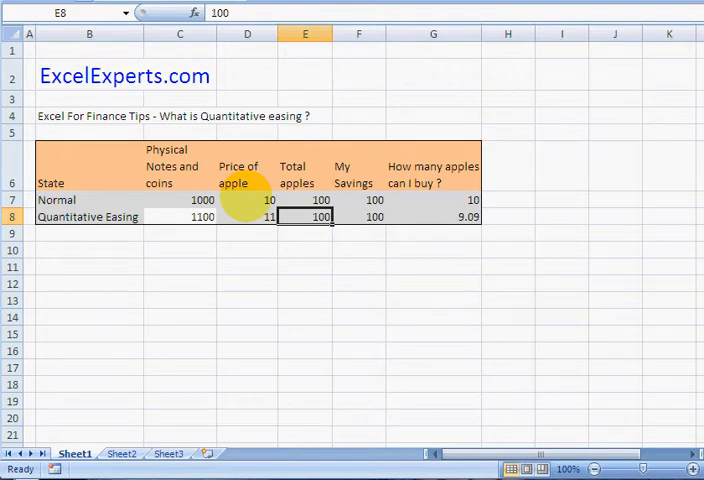
{"action": "left_click", "coordinate": [304, 200]}
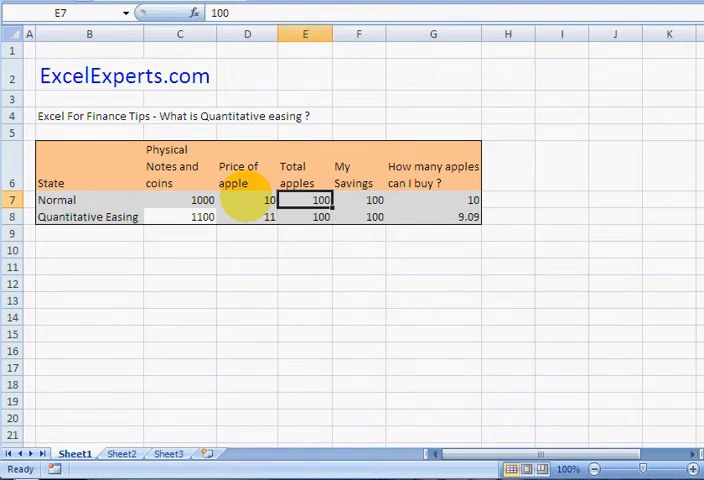
{"action": "left_click", "coordinate": [304, 216]}
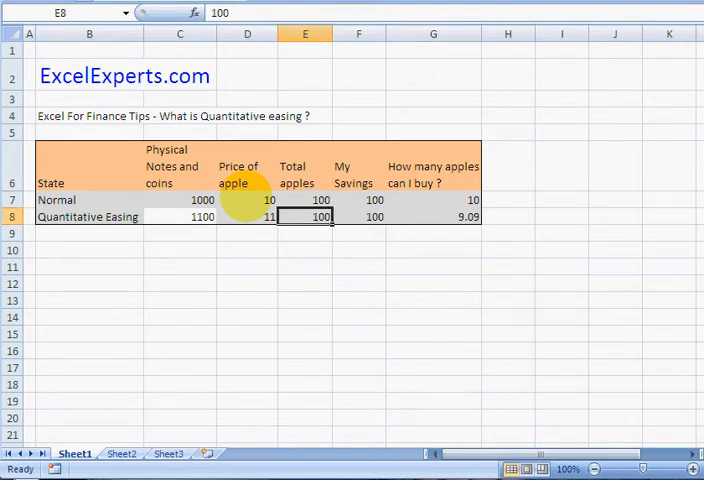
{"action": "left_click", "coordinate": [248, 216]}
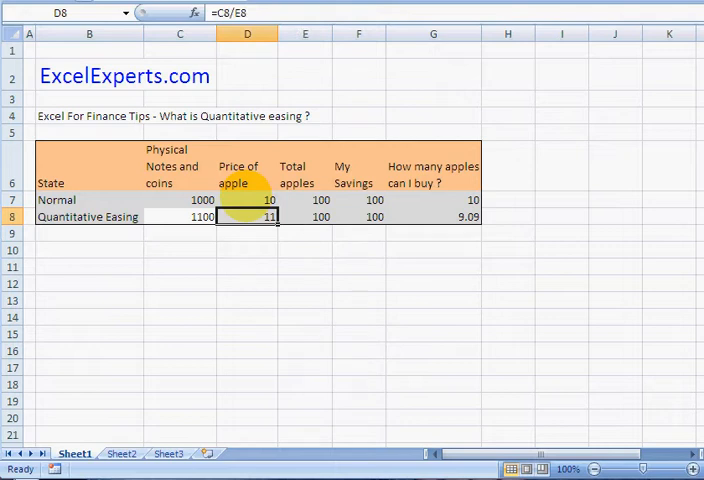
{"action": "double_click", "coordinate": [248, 216]}
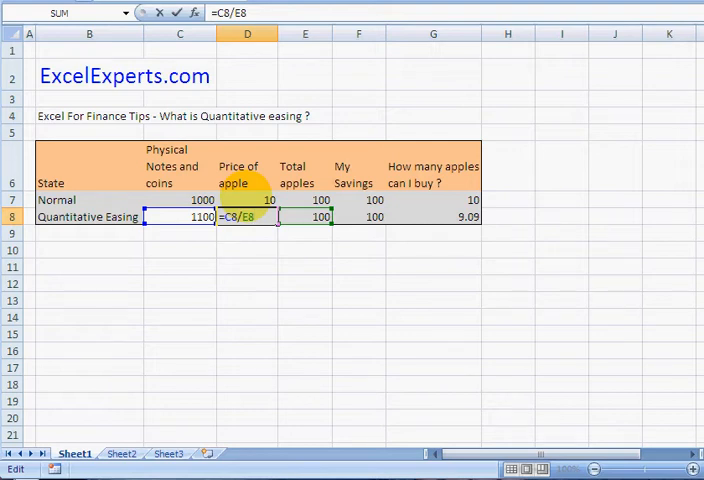
{"action": "key", "text": "Return"}
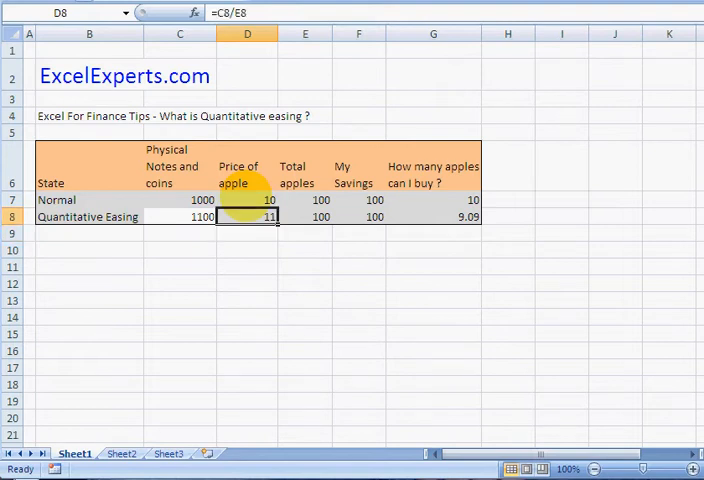
{"action": "left_click", "coordinate": [248, 200]}
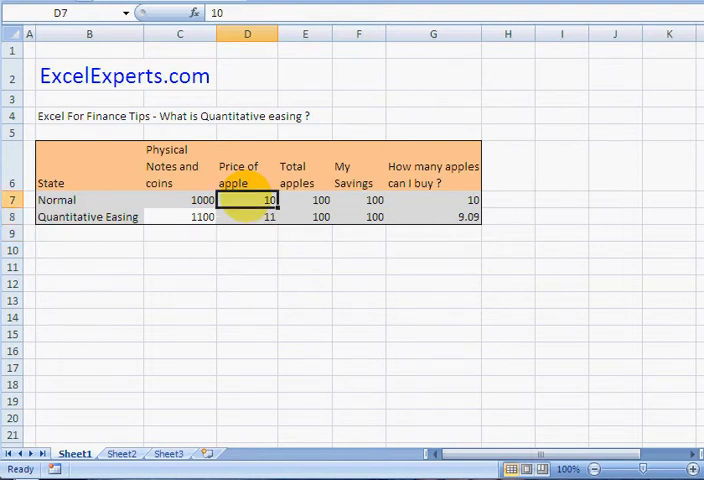
{"action": "left_click", "coordinate": [248, 216]}
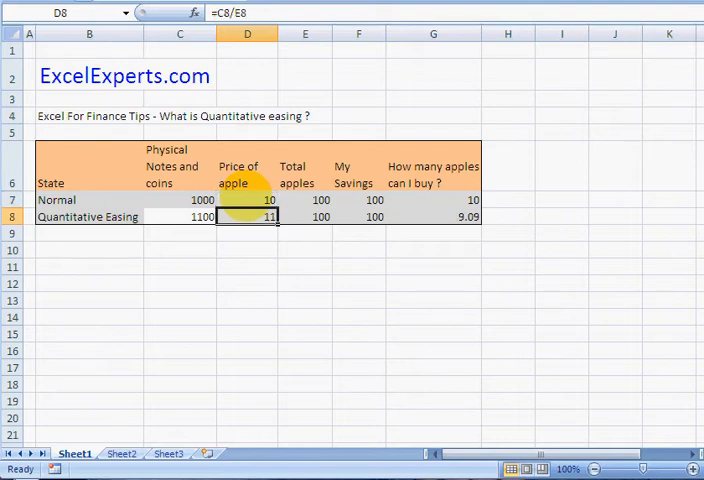
{"action": "left_click", "coordinate": [358, 216]}
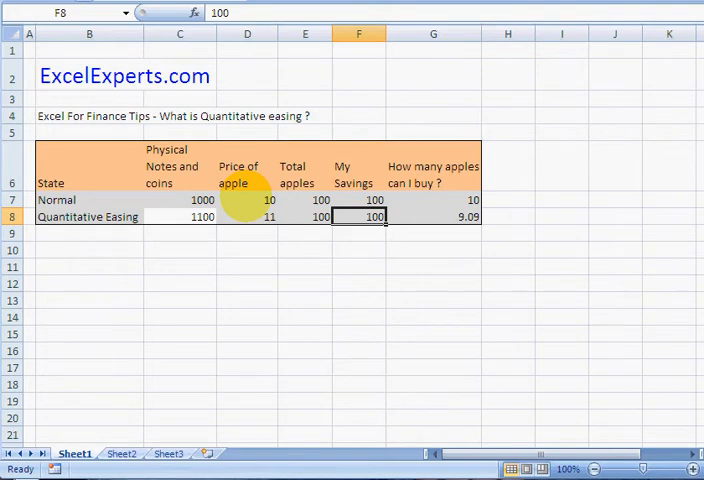
{"action": "left_click", "coordinate": [434, 216]}
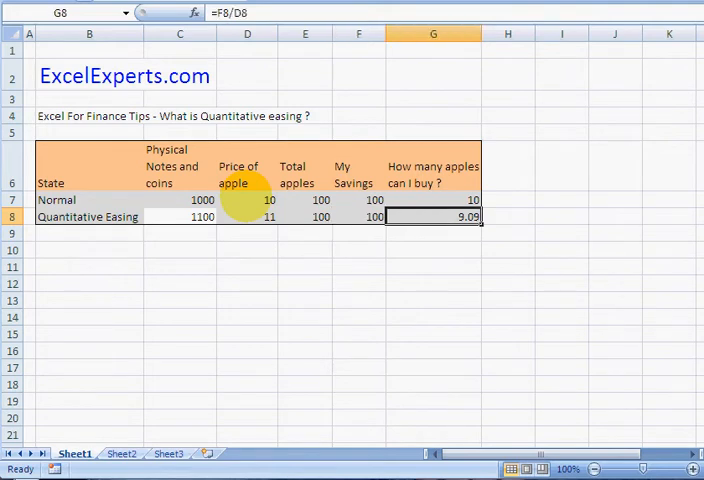
{"action": "left_click", "coordinate": [434, 200]}
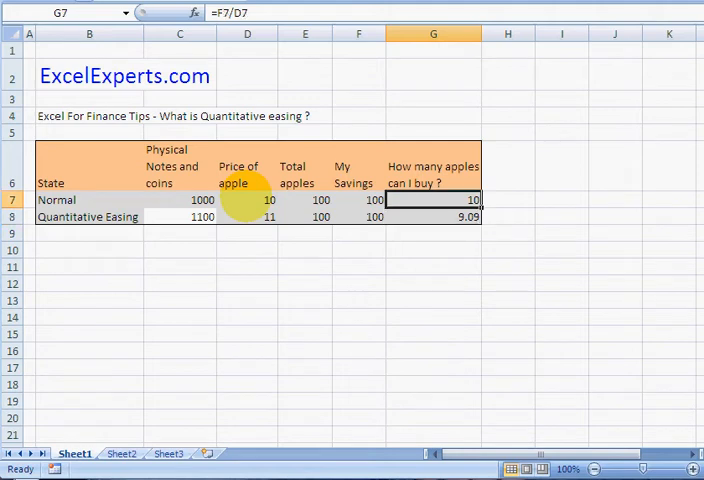
{"action": "left_click", "coordinate": [180, 216]}
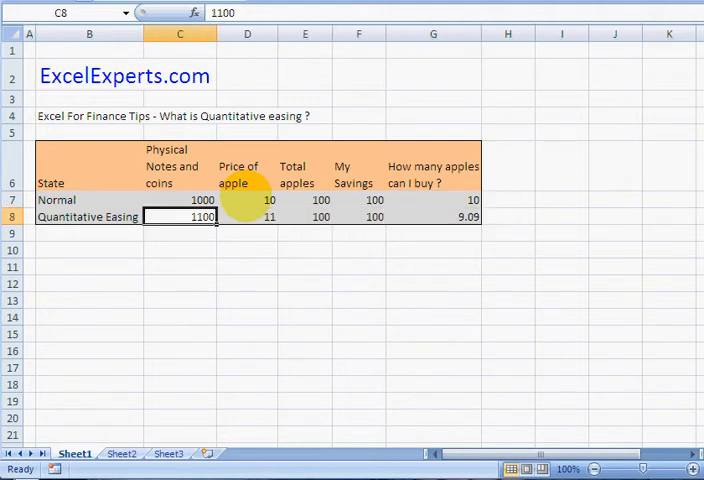
{"action": "left_click", "coordinate": [248, 216]}
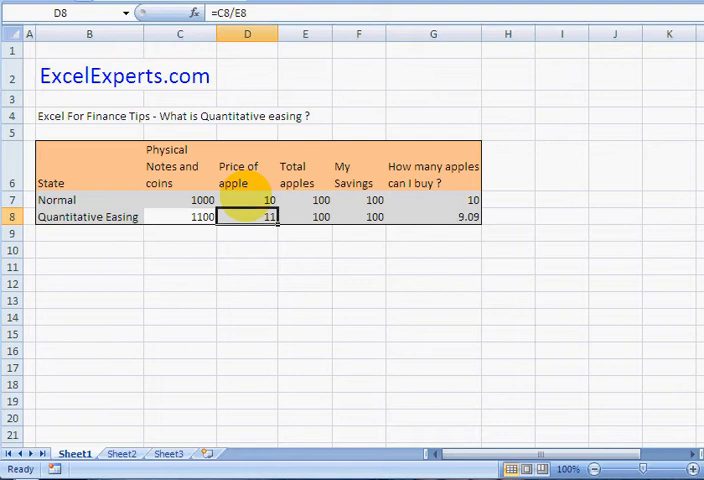
{"action": "left_click", "coordinate": [248, 200]}
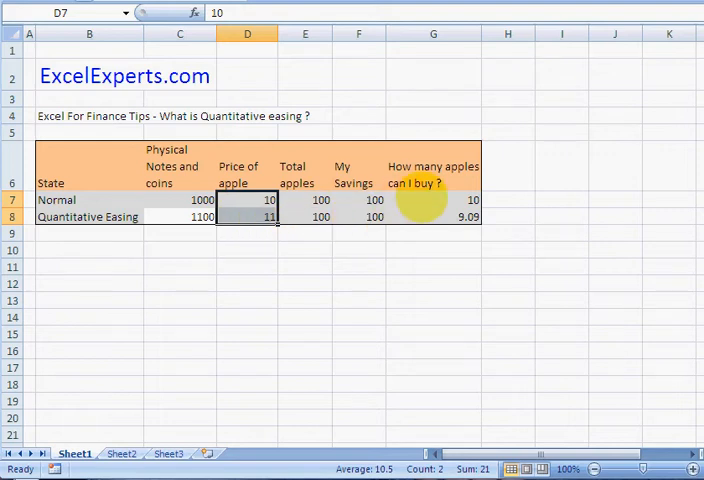
{"action": "left_click", "coordinate": [358, 200]}
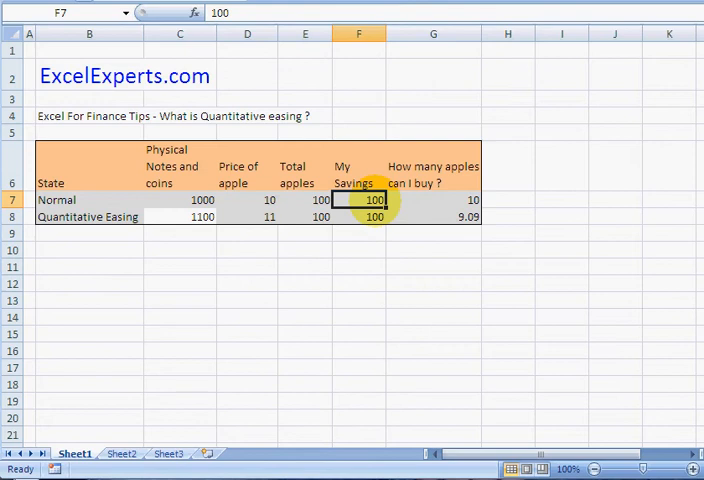
{"action": "left_click", "coordinate": [358, 216]}
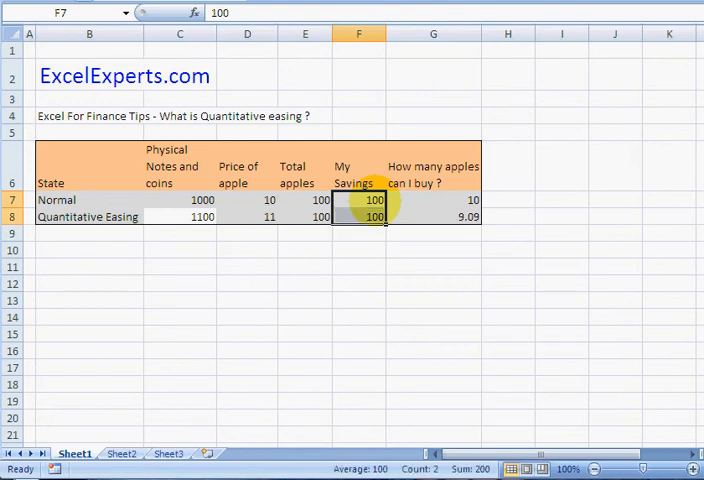
{"action": "left_click", "coordinate": [434, 200]}
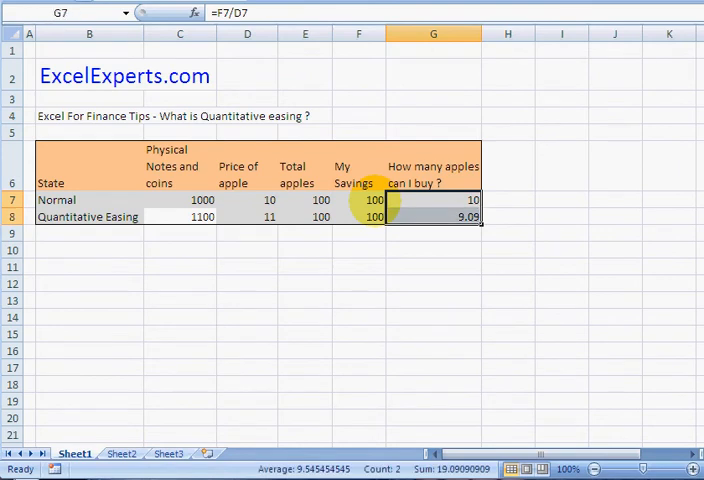
{"action": "left_click", "coordinate": [180, 216]}
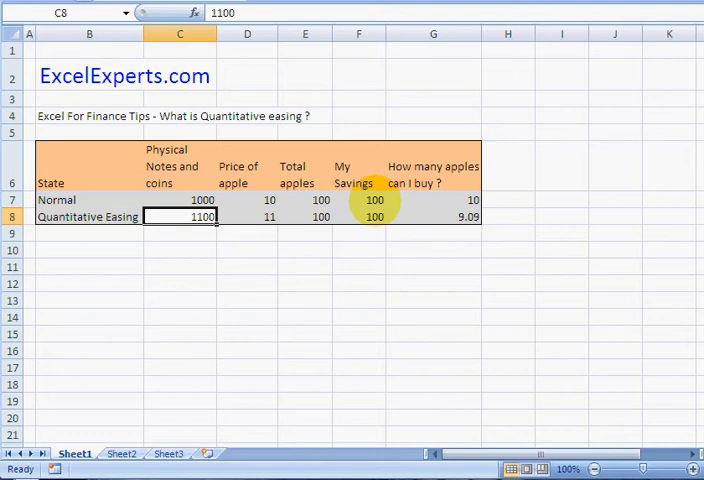
- Enter 2000 notes and coins in C8 so apple price becomes 20 and apples buyable 5.00
{"action": "type", "text": "2000"}
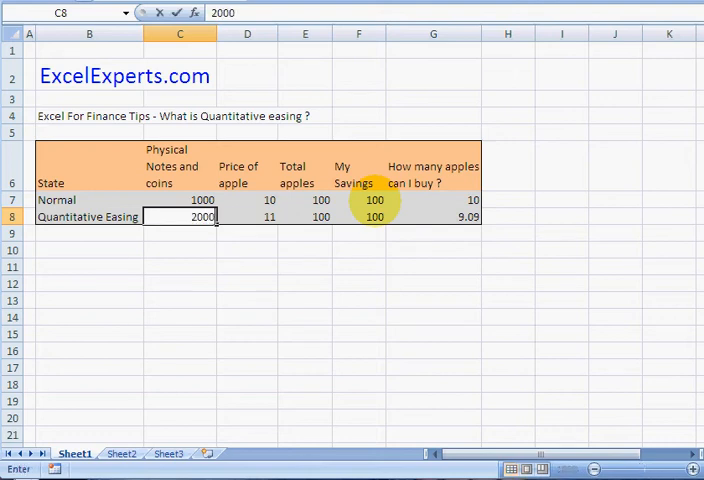
{"action": "key", "text": "Return"}
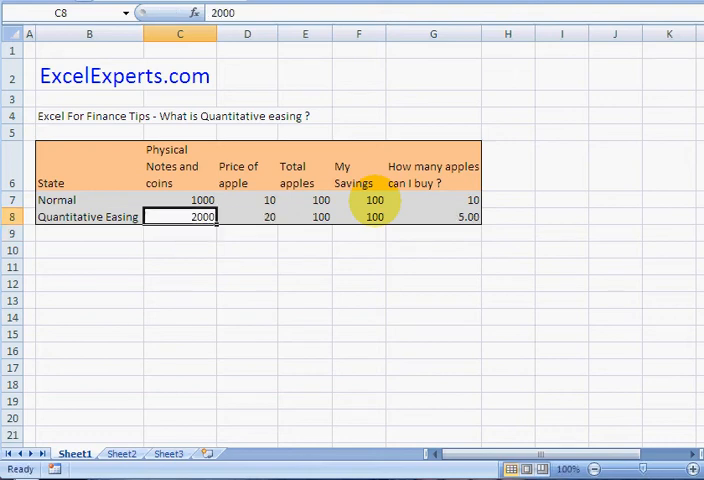
{"action": "left_click", "coordinate": [434, 216]}
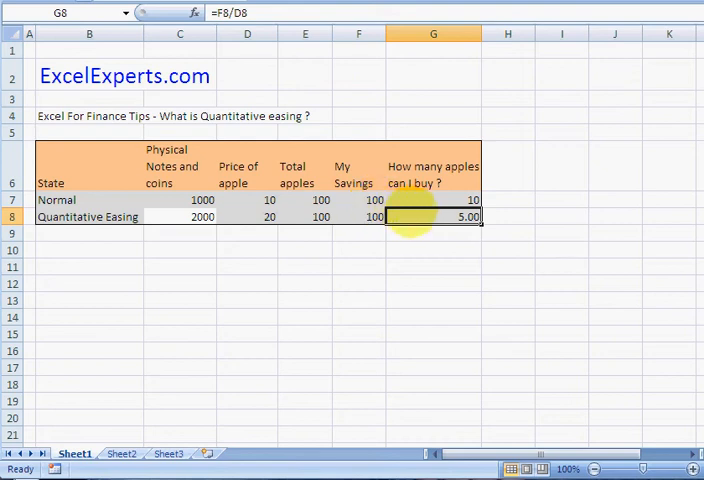
{"action": "mouse_move", "coordinate": [234, 236]}
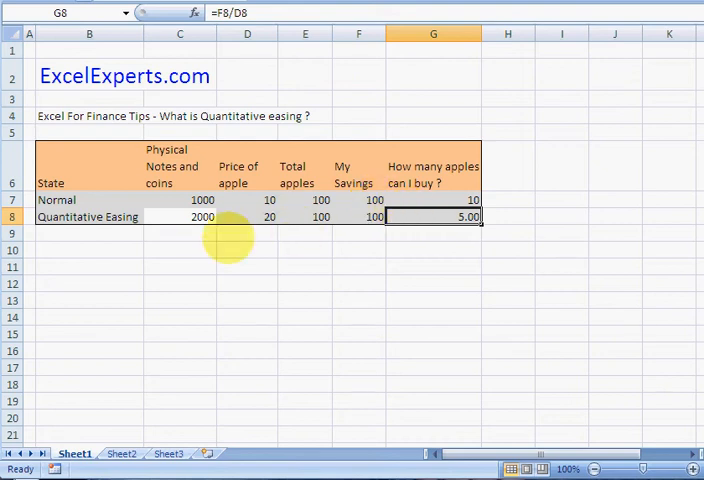
{"action": "left_click", "coordinate": [180, 216]}
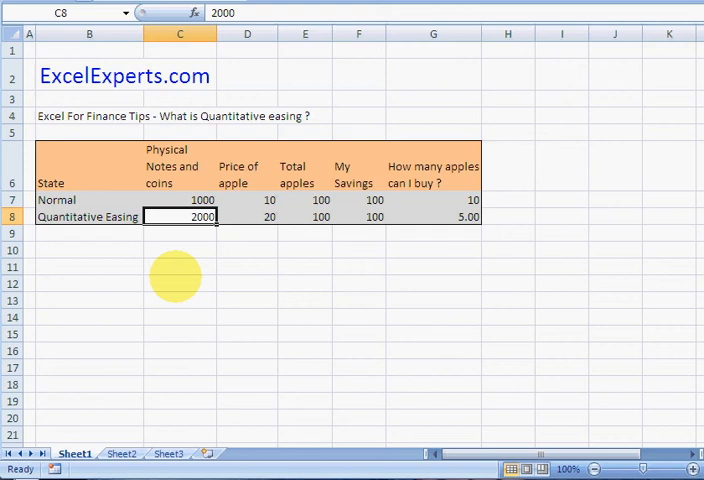
{"action": "left_click", "coordinate": [248, 216]}
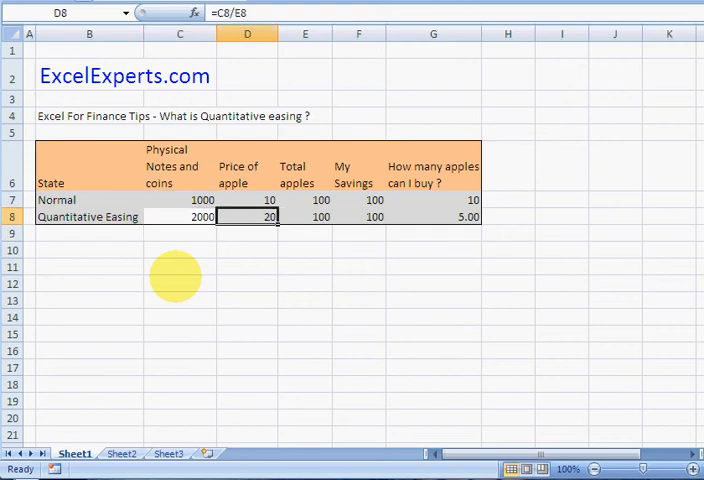
{"action": "left_click", "coordinate": [358, 200]}
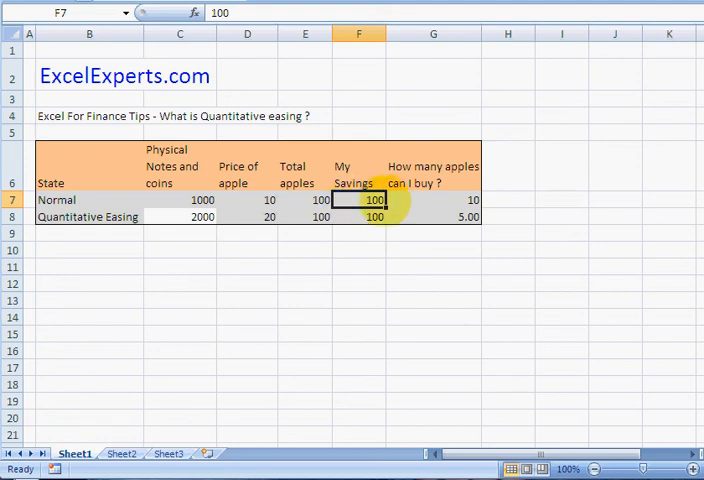
{"action": "left_click", "coordinate": [434, 200]}
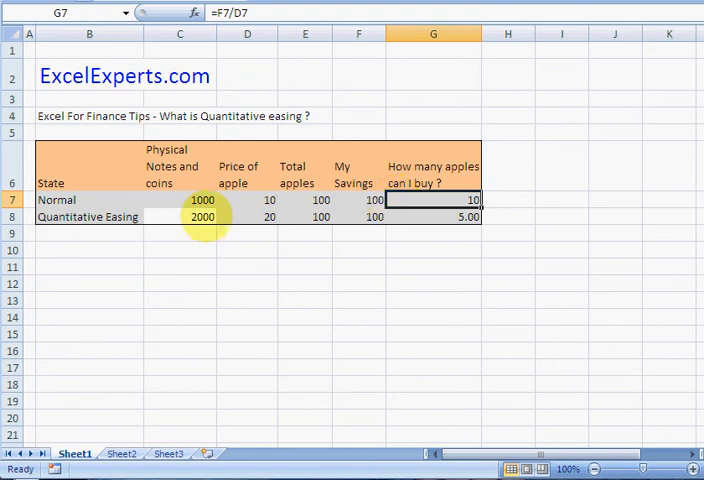
{"action": "left_click", "coordinate": [434, 216]}
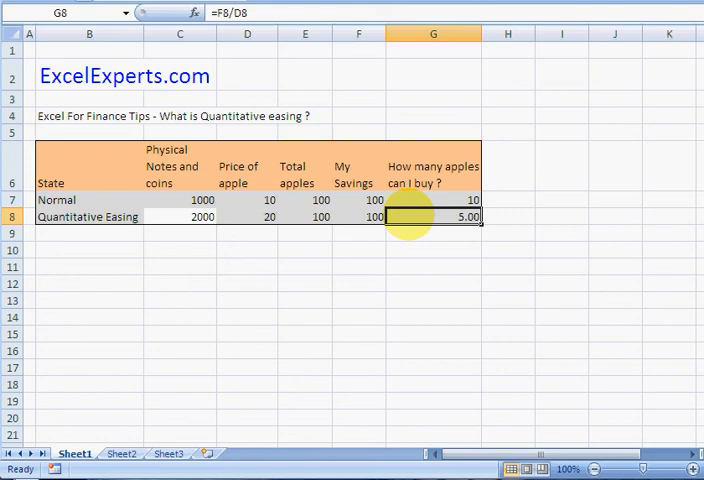
{"action": "left_click", "coordinate": [180, 200]}
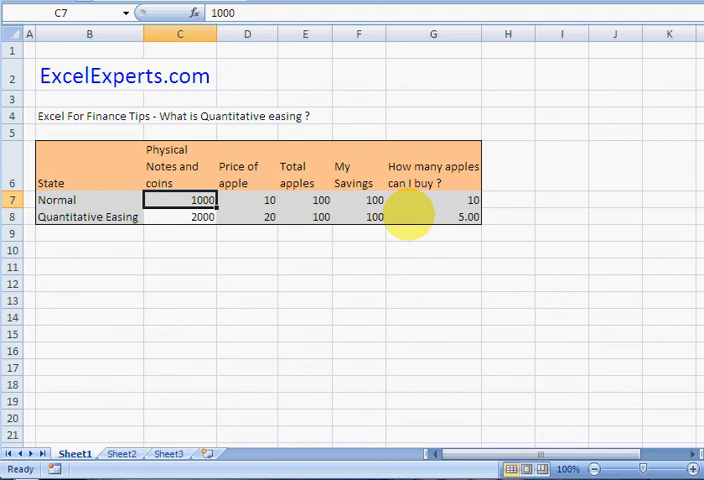
{"action": "left_click", "coordinate": [180, 216]}
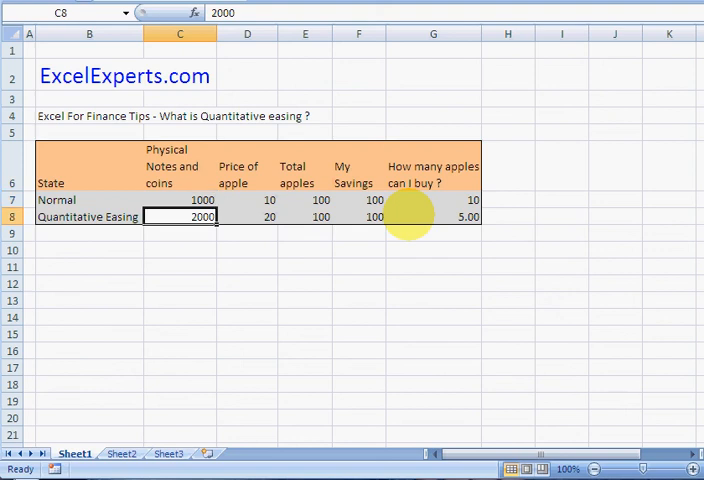
{"action": "left_click", "coordinate": [180, 166]}
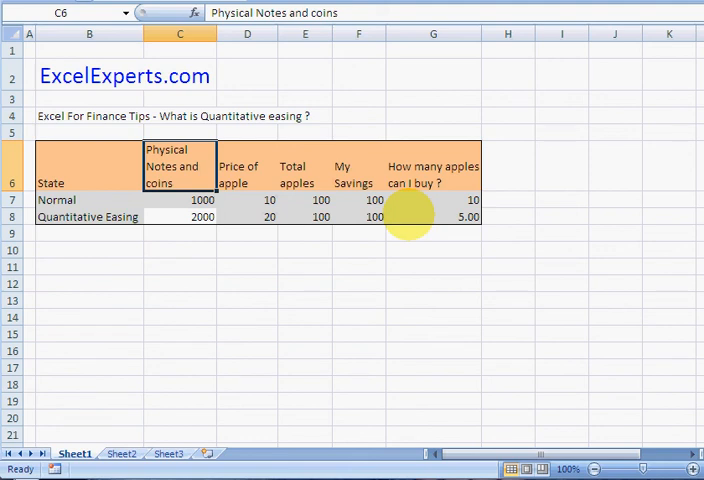